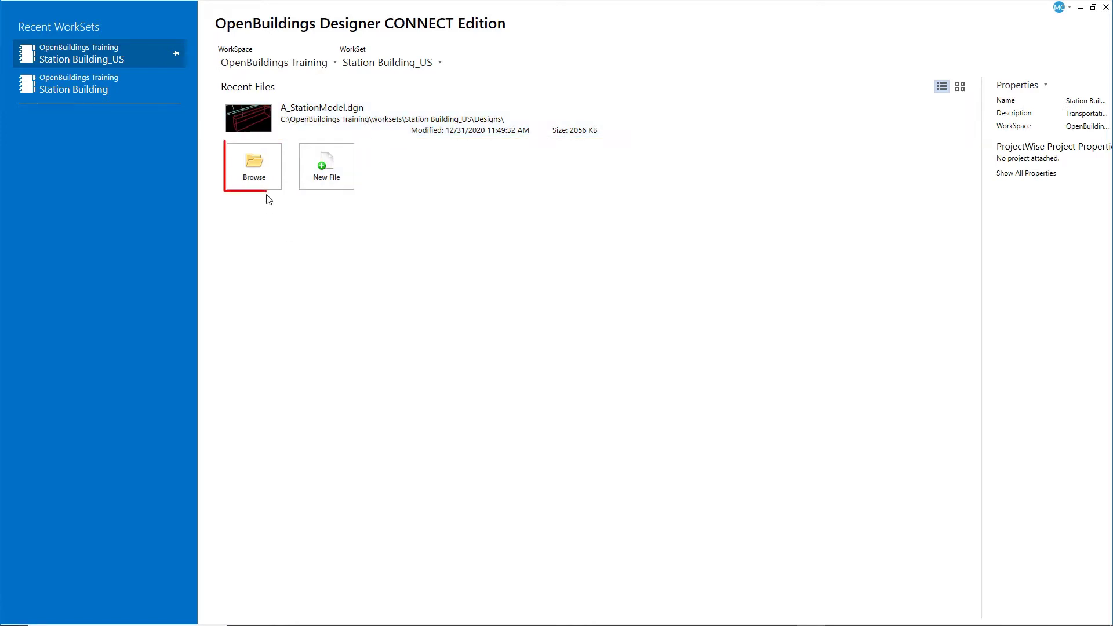
# Browse the Station Building_US workset, then open A_StationModel.dgn from Recent Files instead.
pyautogui.click(254, 164)
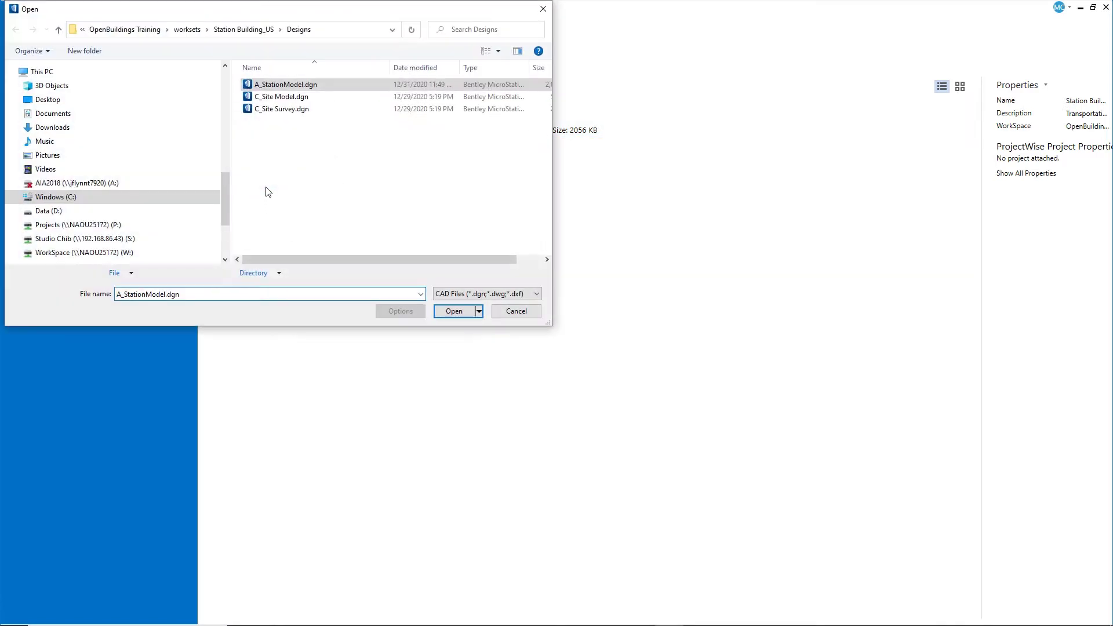
pyautogui.click(244, 29)
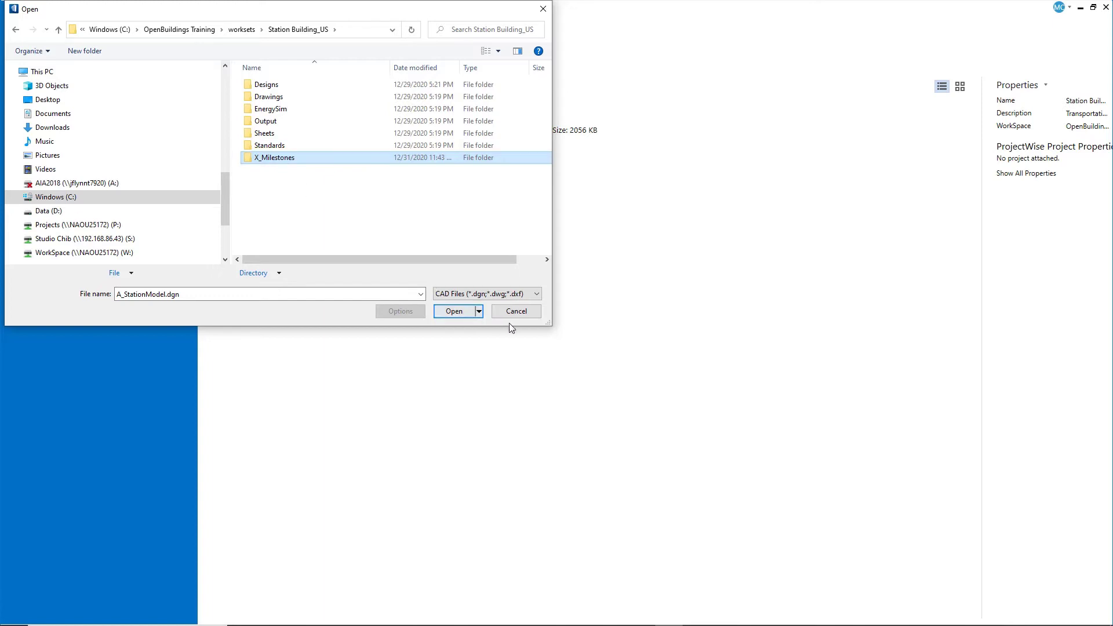
pyautogui.click(516, 311)
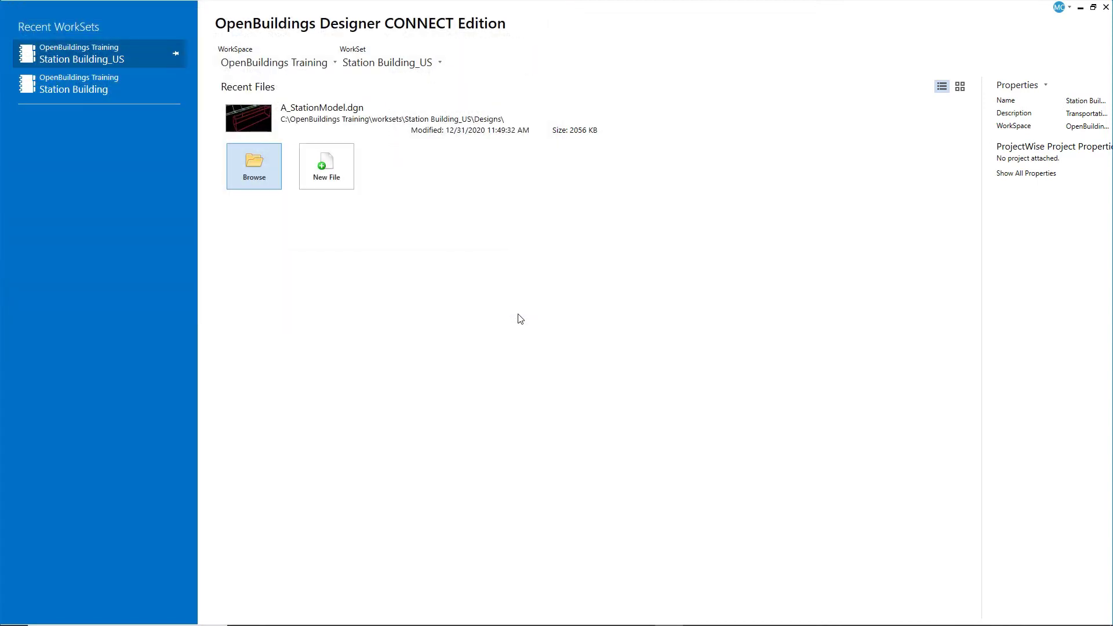
pyautogui.click(348, 118)
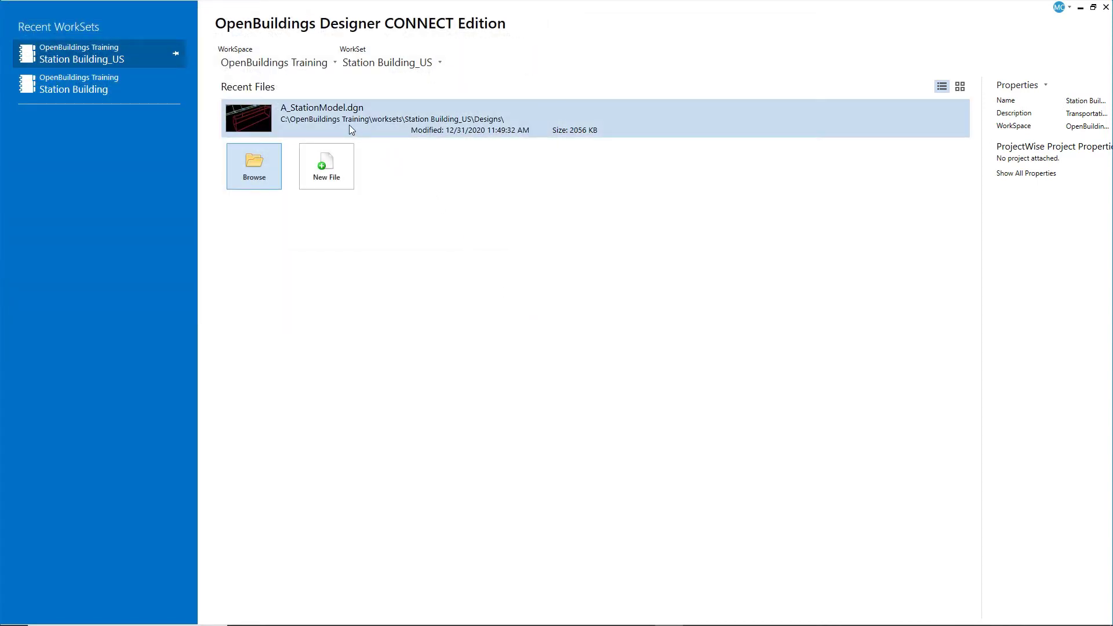
pyautogui.doubleClick(322, 118)
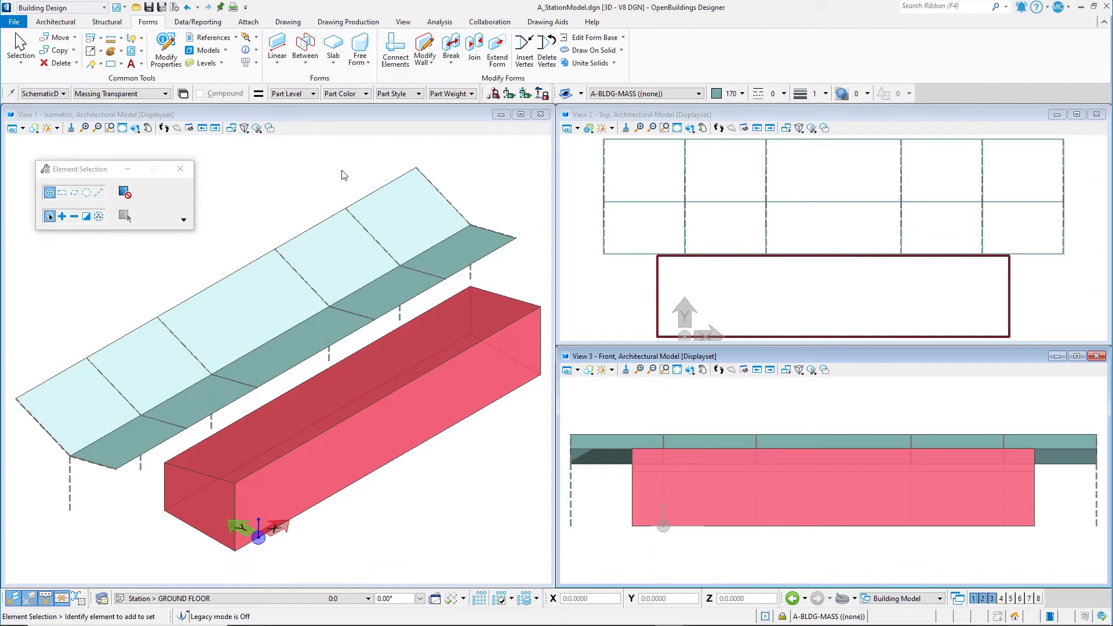
pyautogui.moveTo(341, 172)
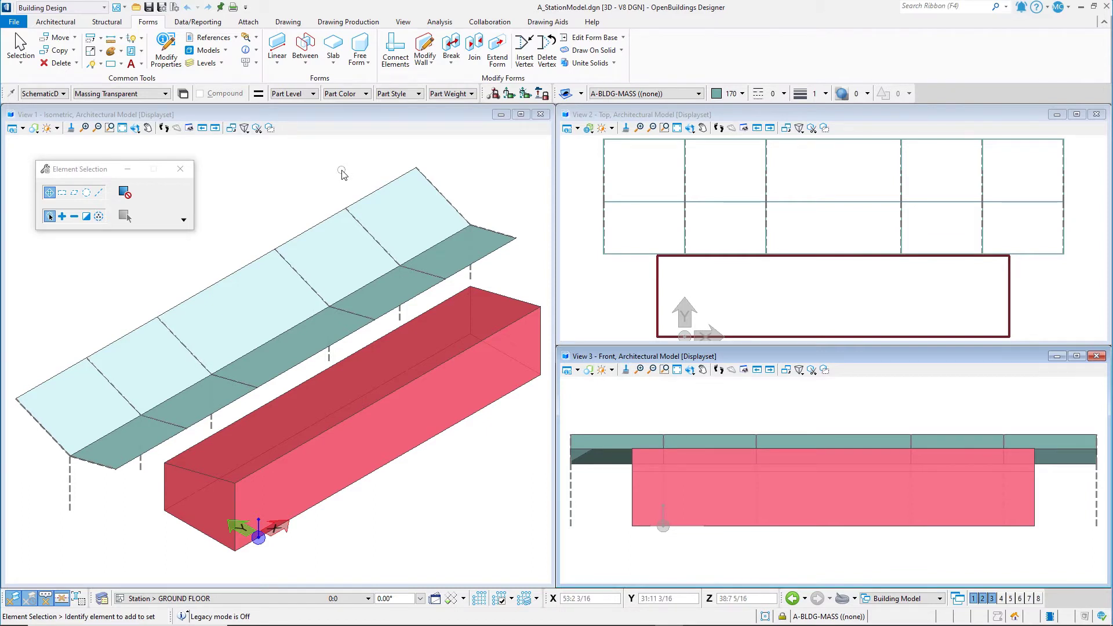